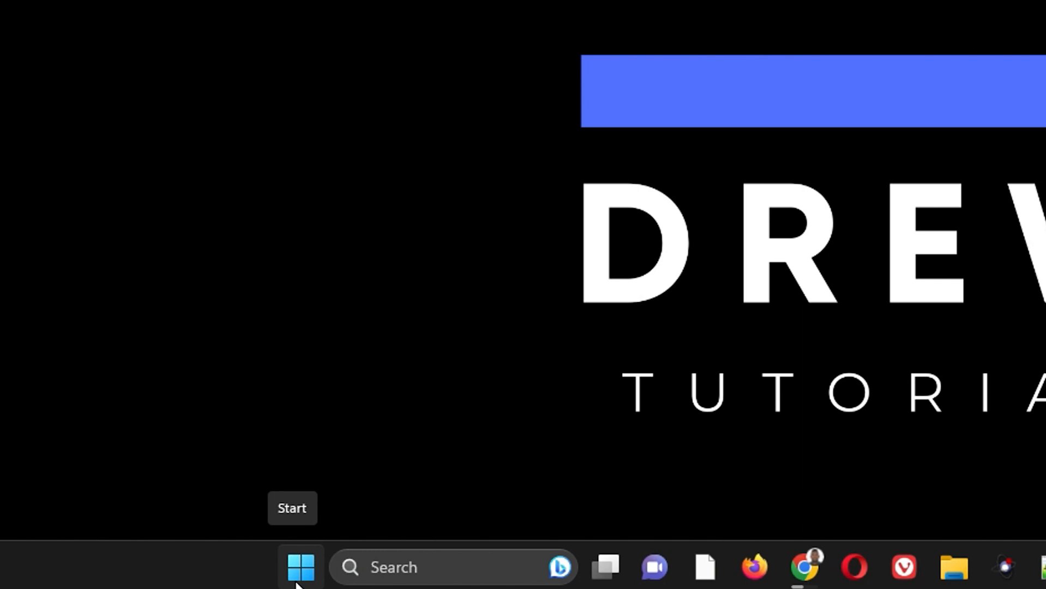
- Bring up the Start button's quick-link menu of system tools
right_click(300, 567)
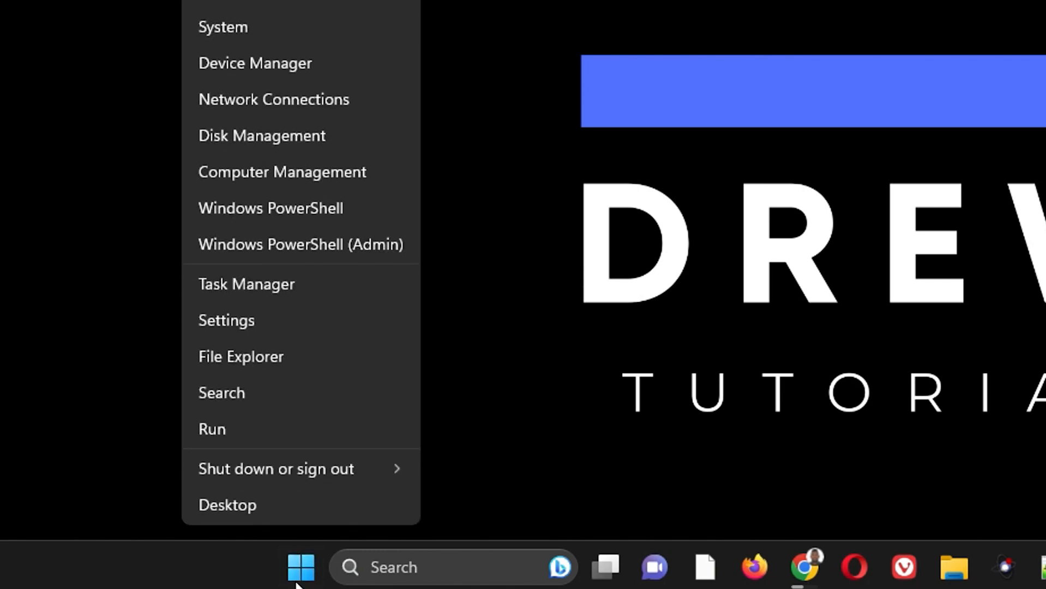
mouse_move(260, 321)
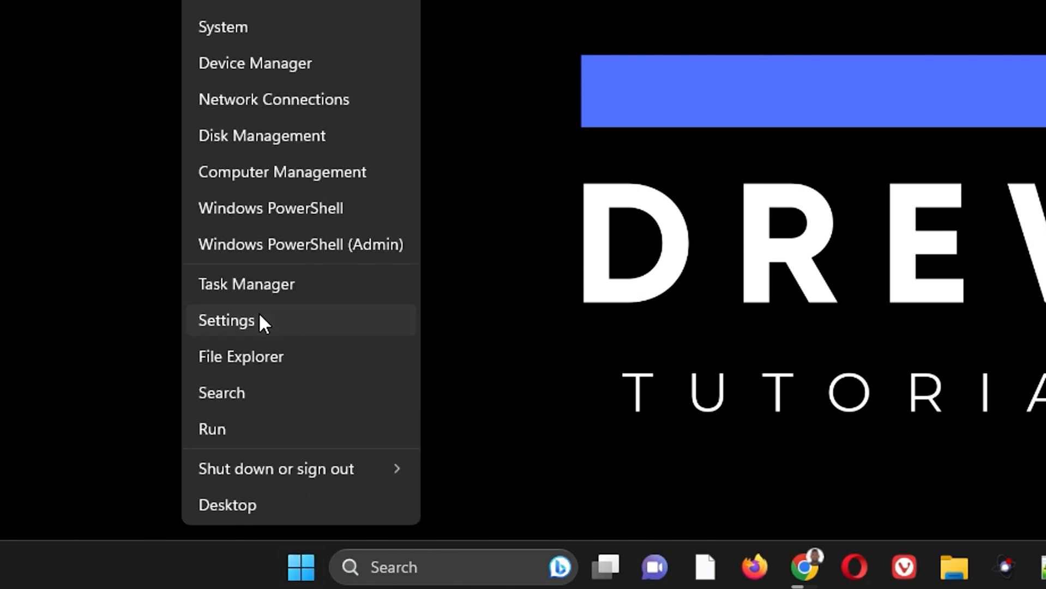
- Go to Settings > Accounts and scroll down to the Other users entry
click(226, 320)
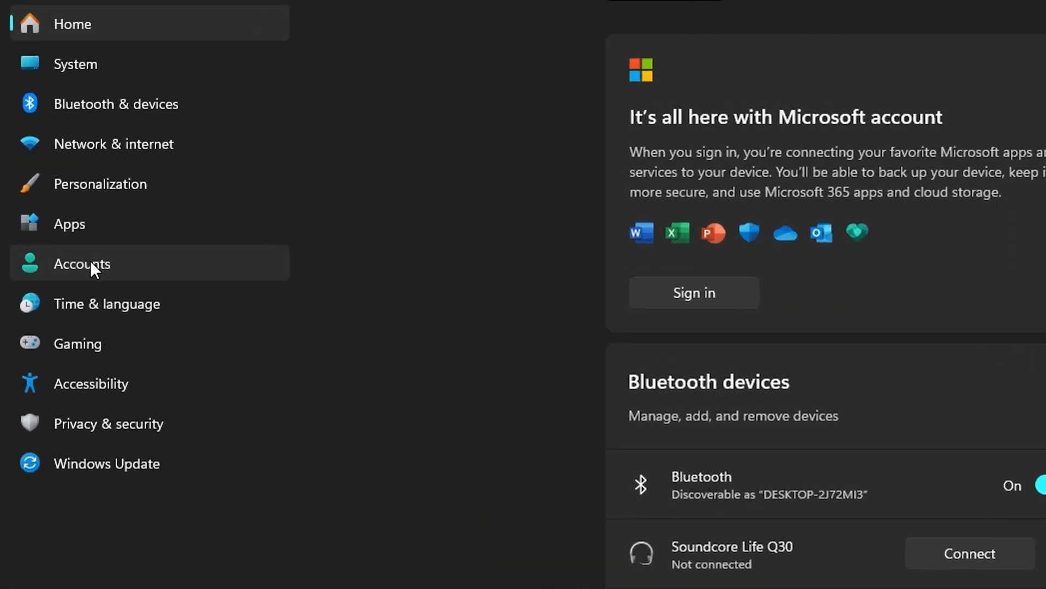
click(82, 264)
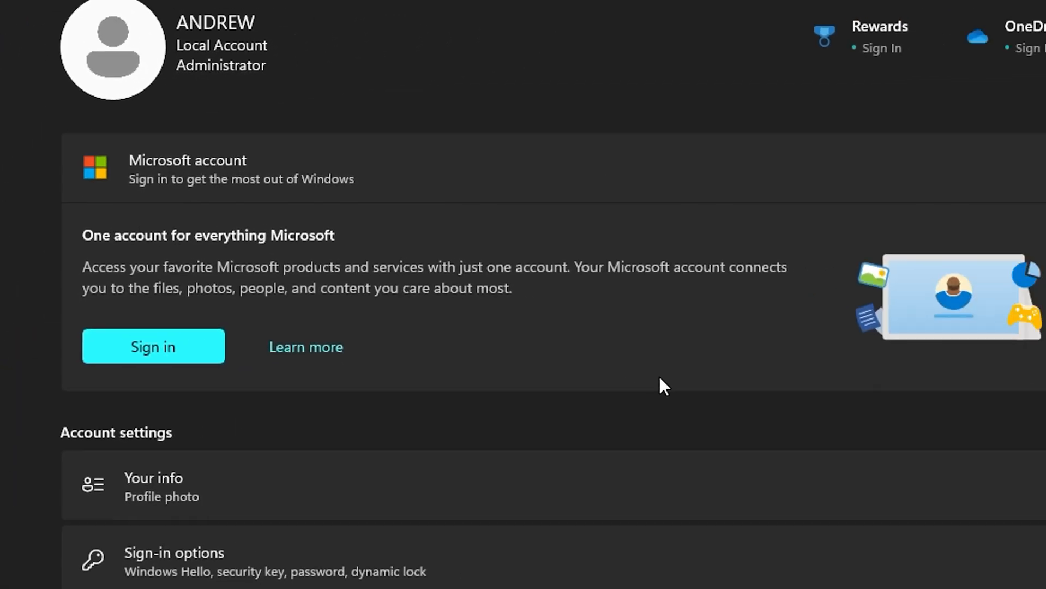
scroll(down, 3)
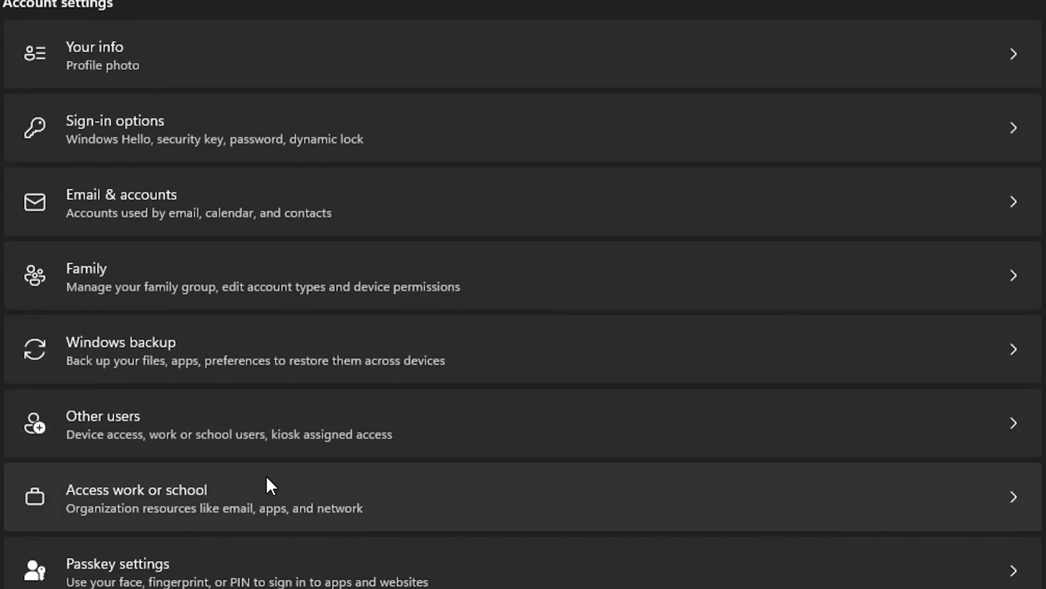
mouse_move(180, 425)
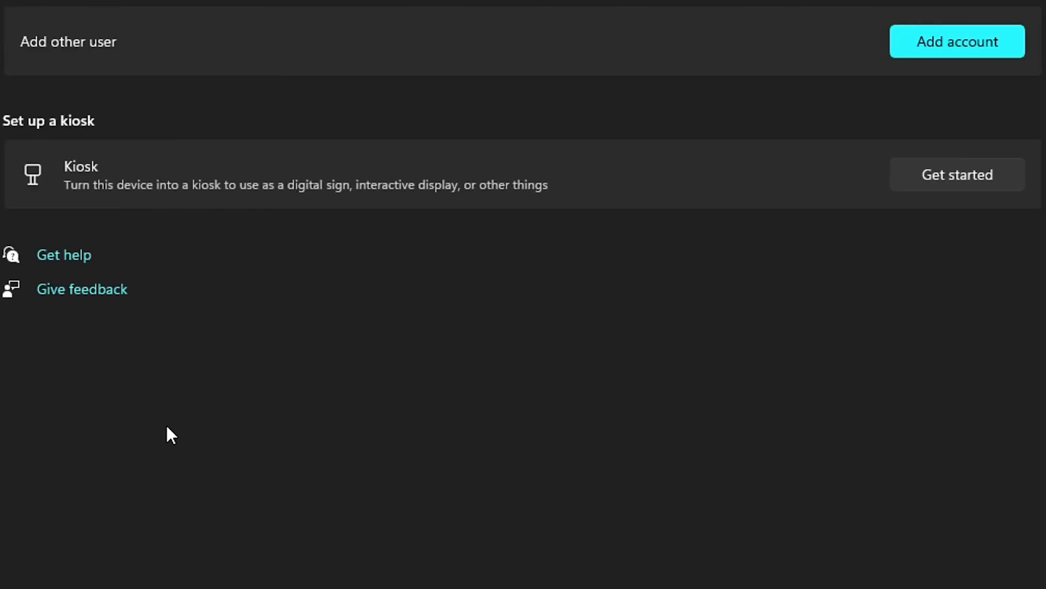
mouse_move(997, 49)
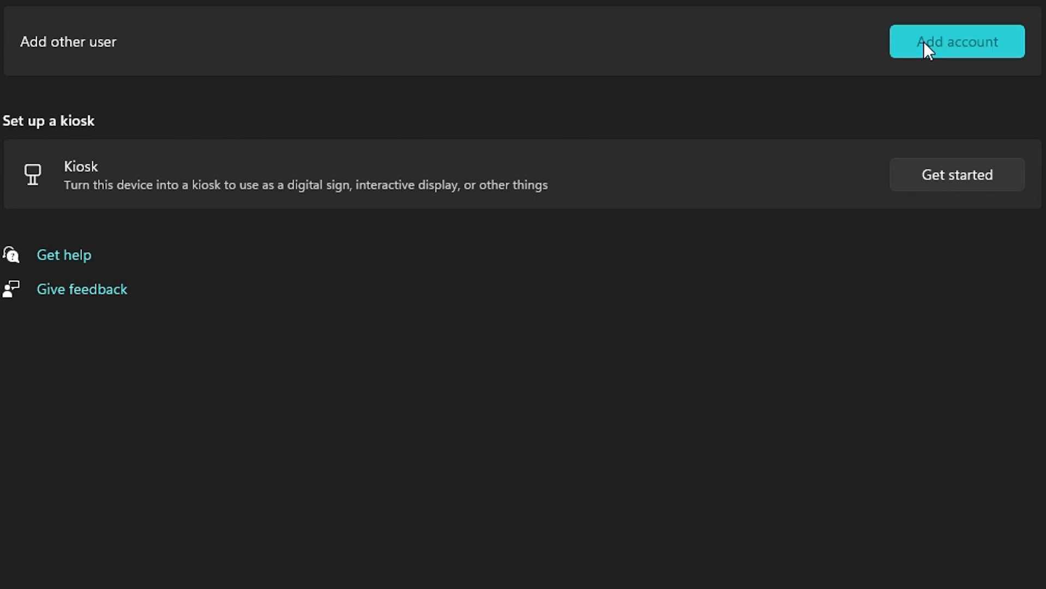
- Start Add account and choose to add a local user without sign-in info or Microsoft account
click(956, 41)
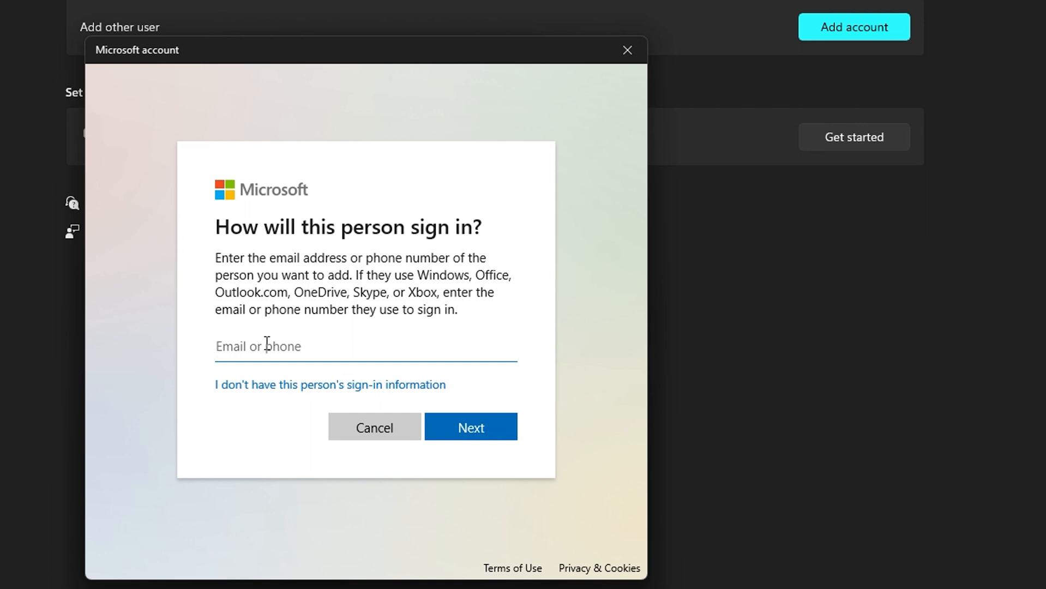
mouse_move(382, 334)
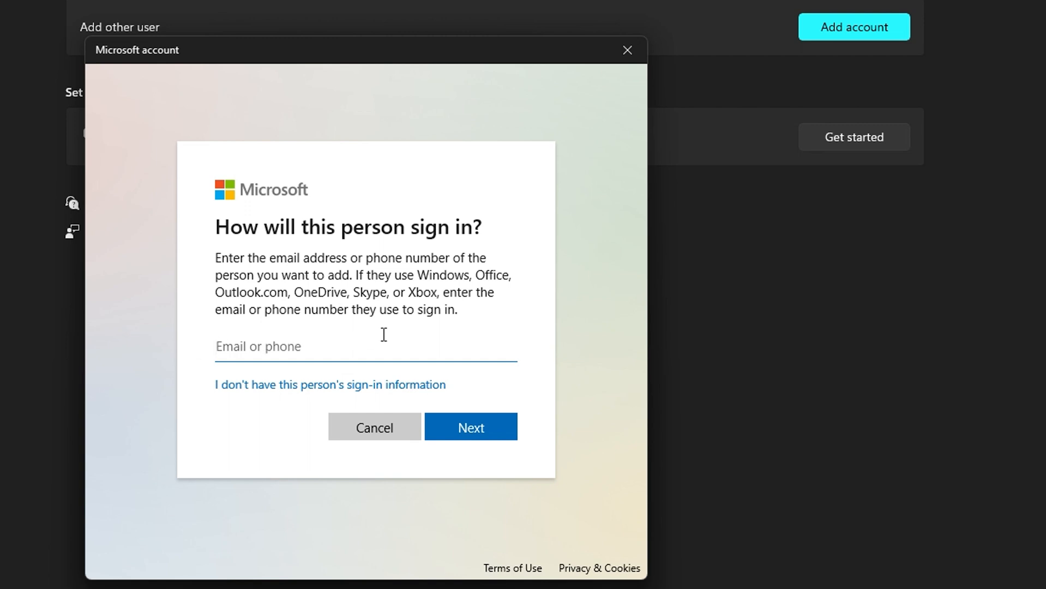
mouse_move(261, 397)
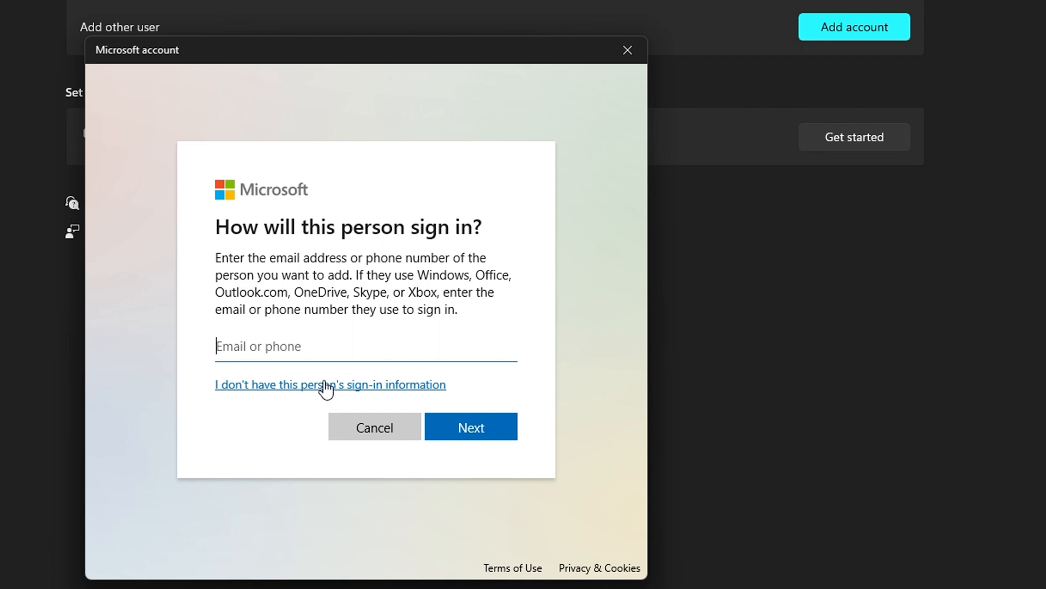
click(330, 384)
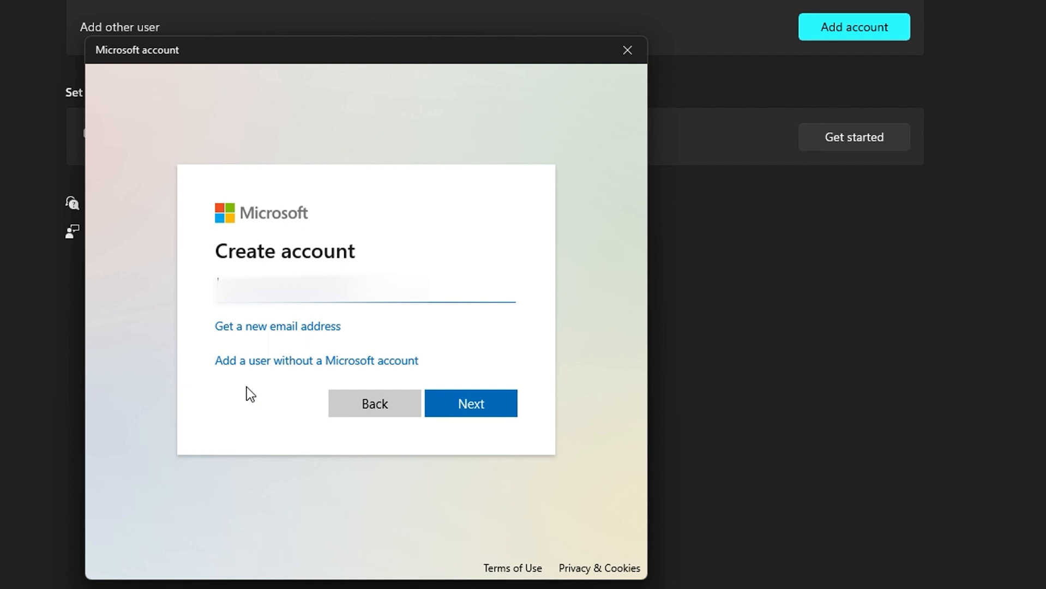
mouse_move(316, 361)
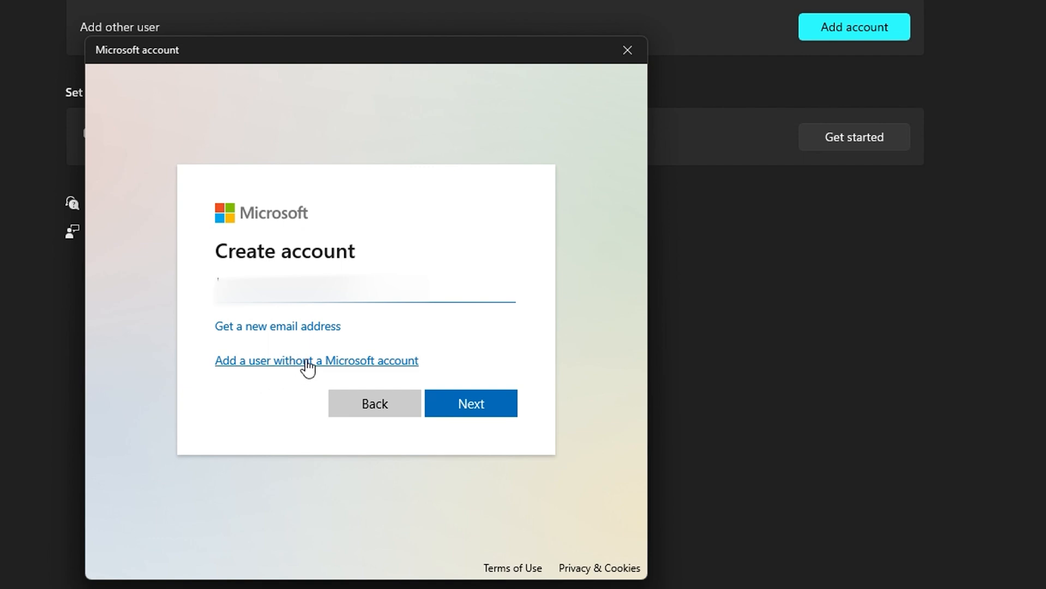
click(316, 359)
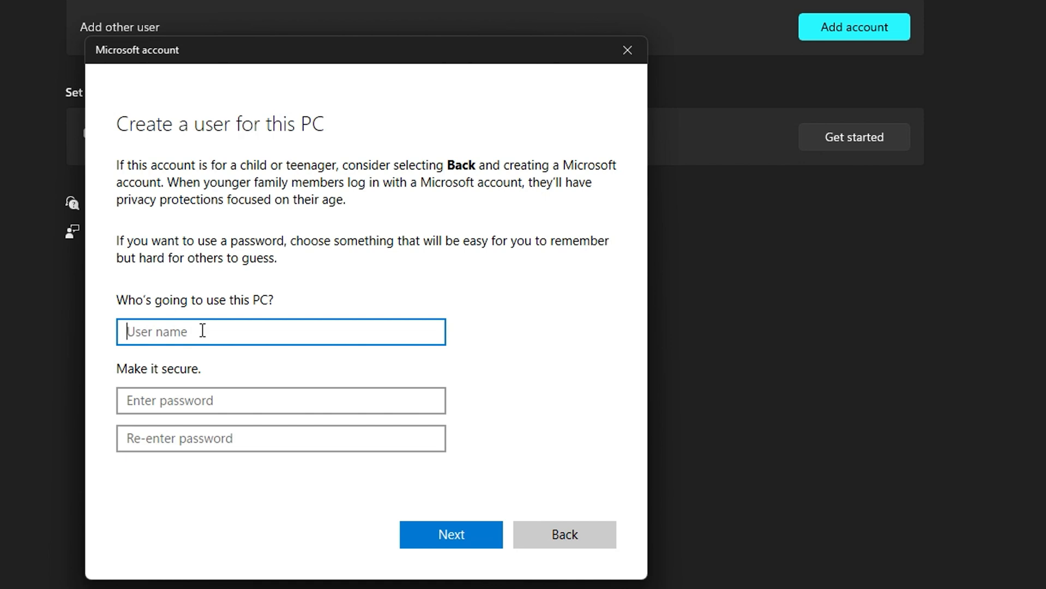
- Create the local user 'Drew' with a password and submit the account details
text(Drew)
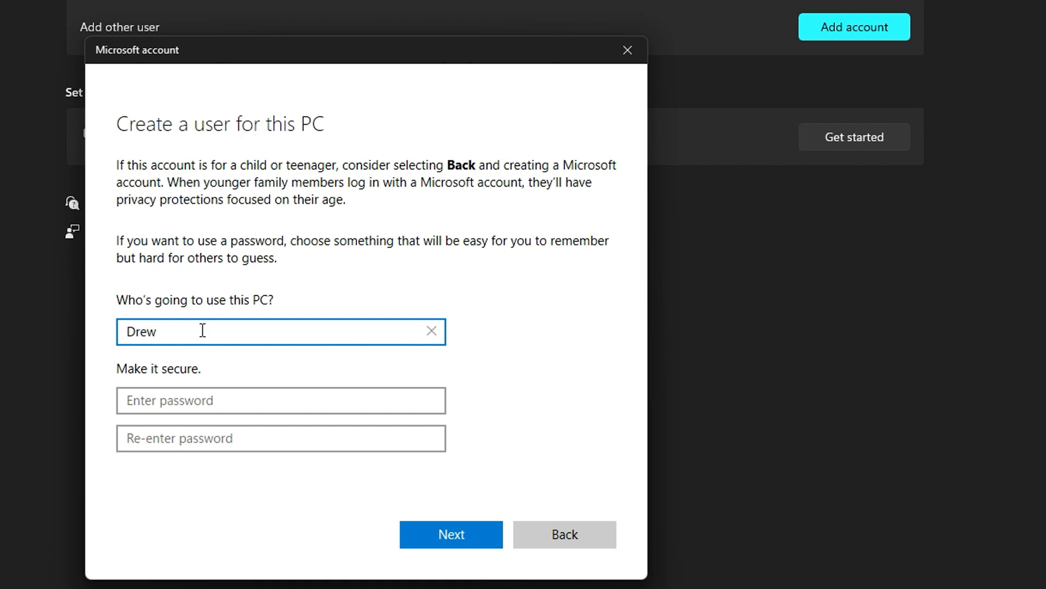
click(280, 400)
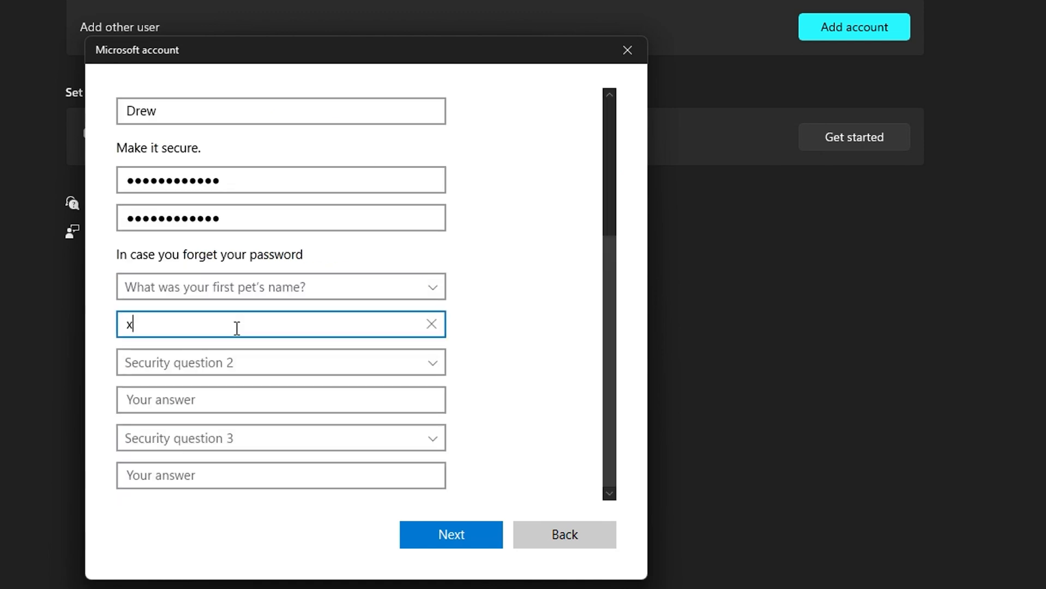
text(xxxx)
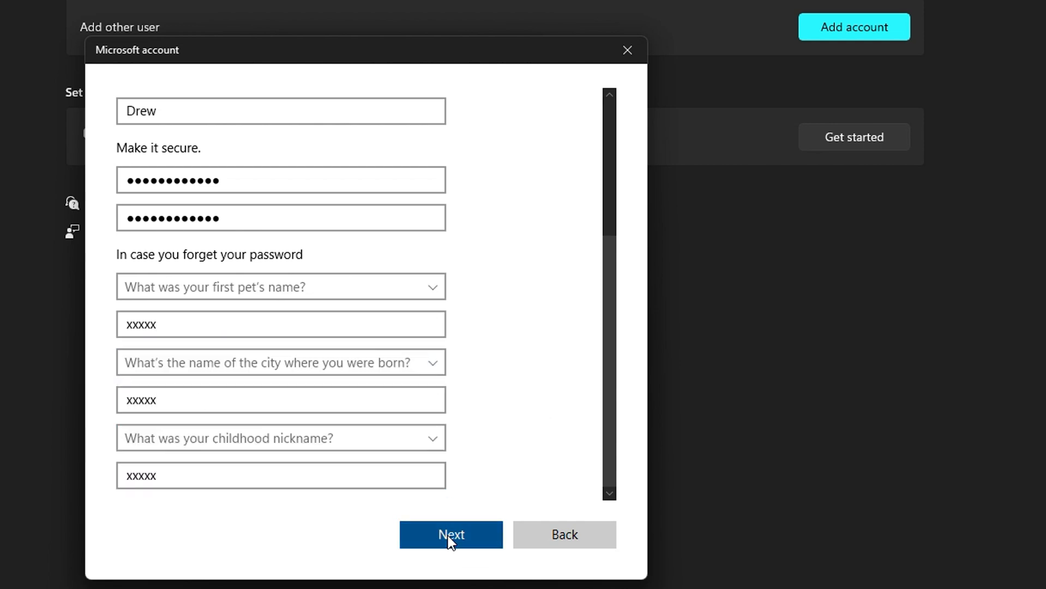
click(451, 534)
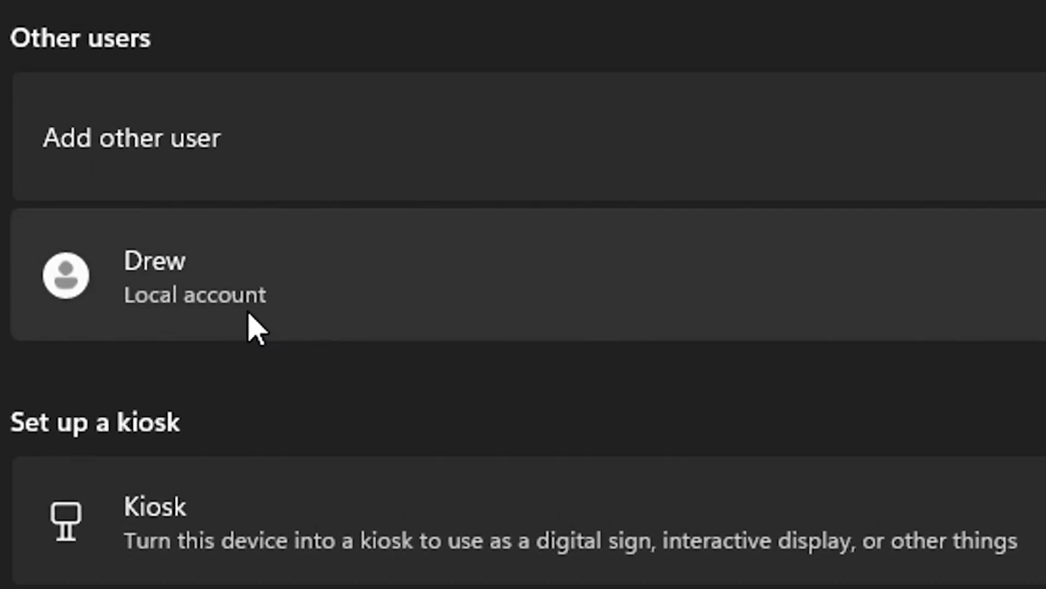
mouse_move(309, 313)
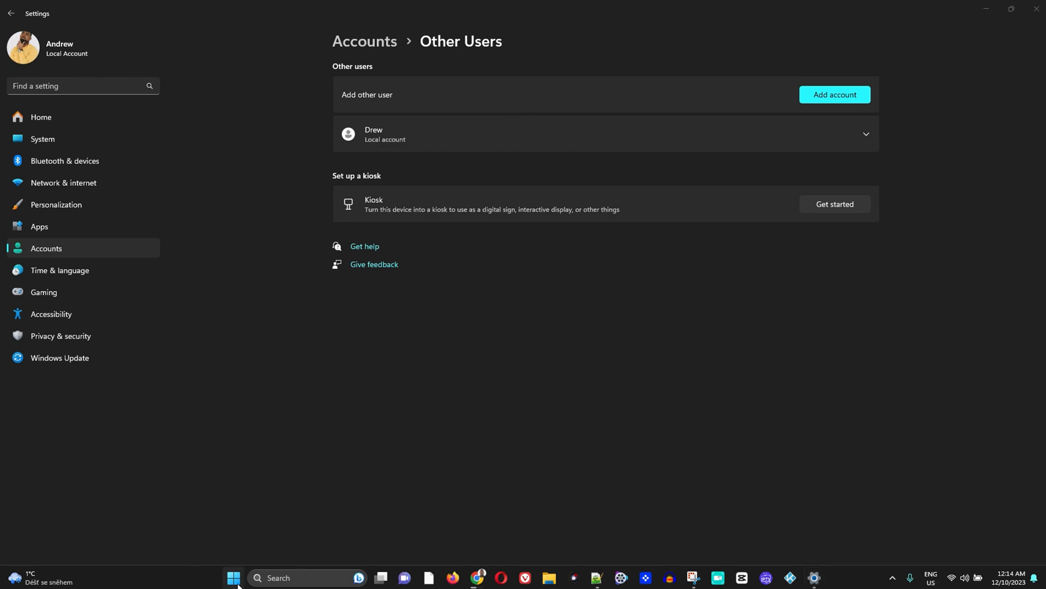
- Confirm Drew appears in the Start menu's switch-user list, then expand his Settings entry
click(233, 578)
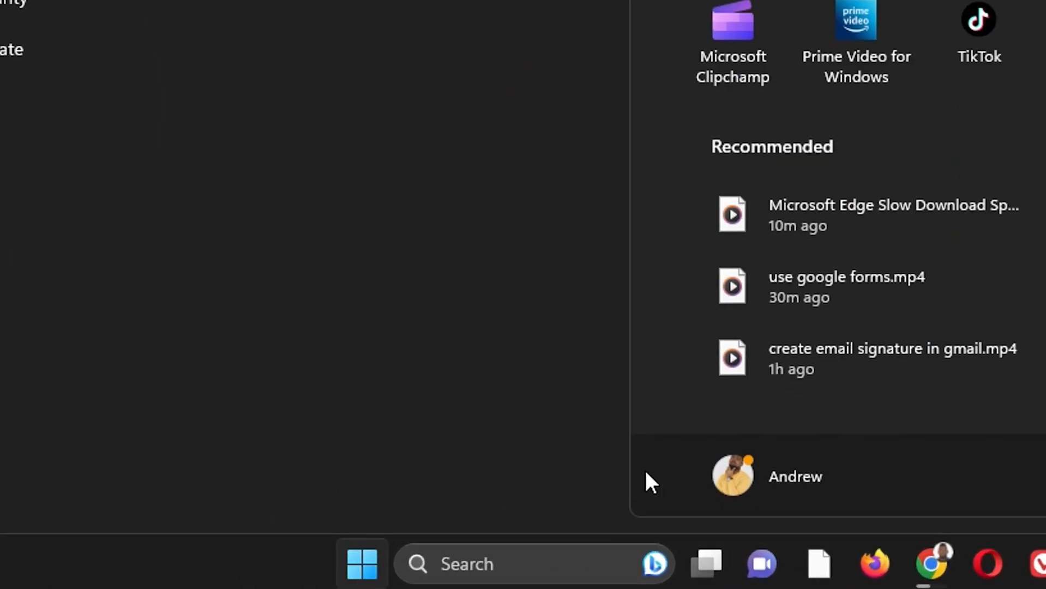
click(733, 476)
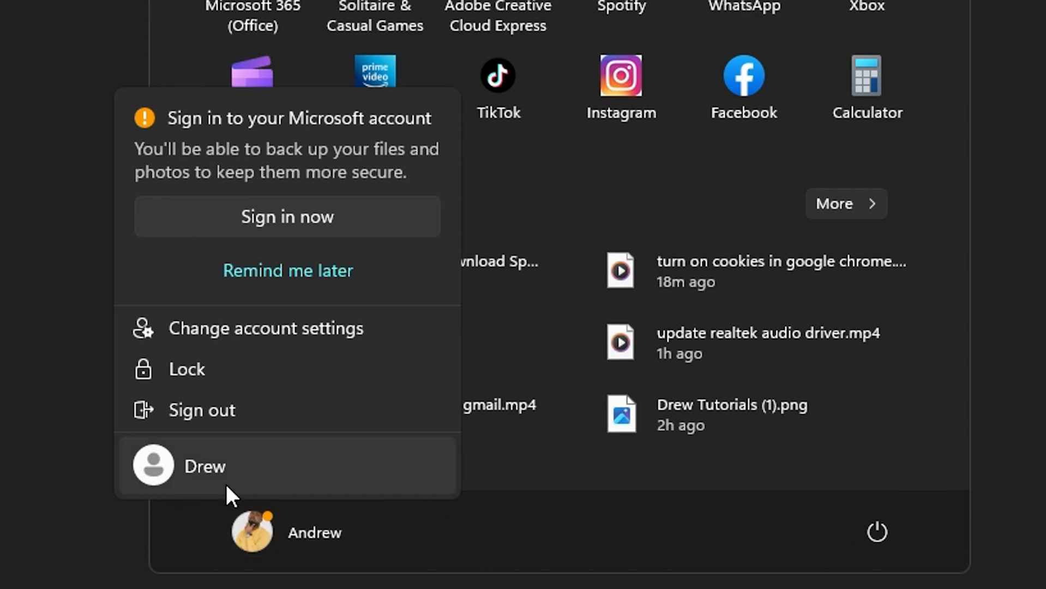
mouse_move(159, 474)
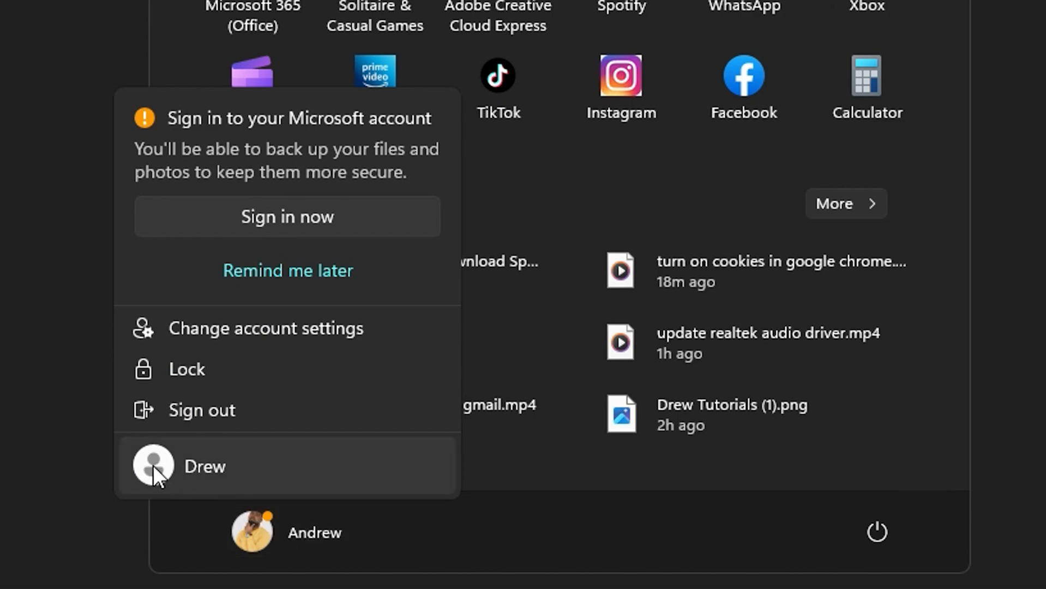
mouse_move(196, 480)
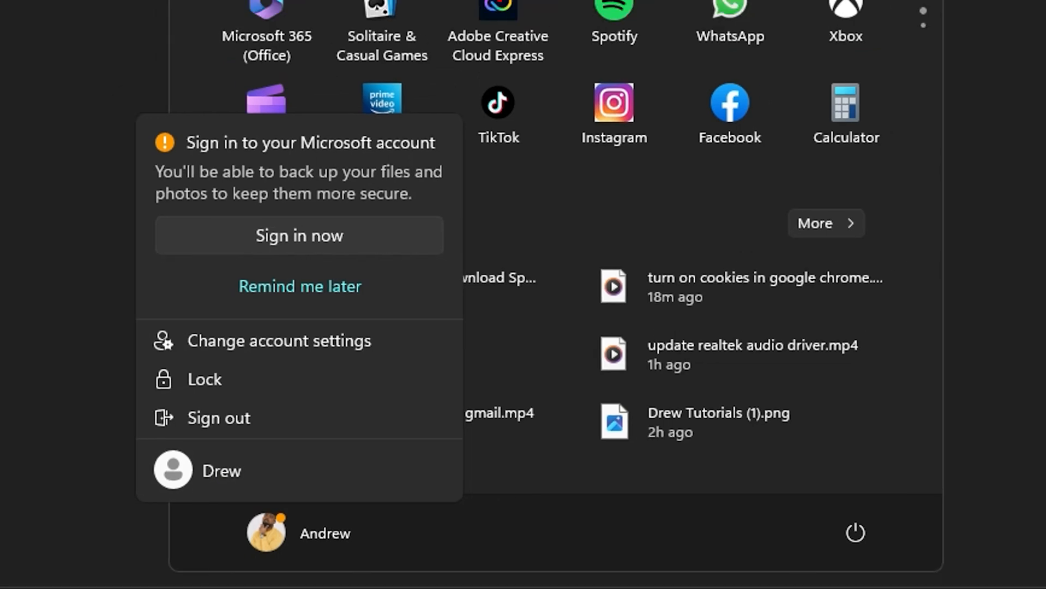
click(279, 341)
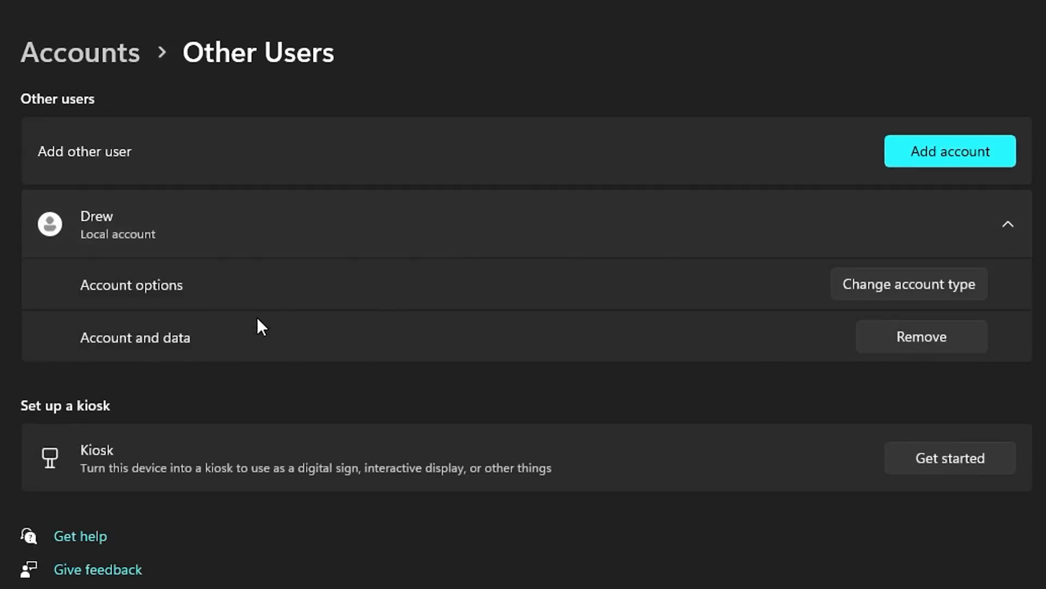
click(919, 336)
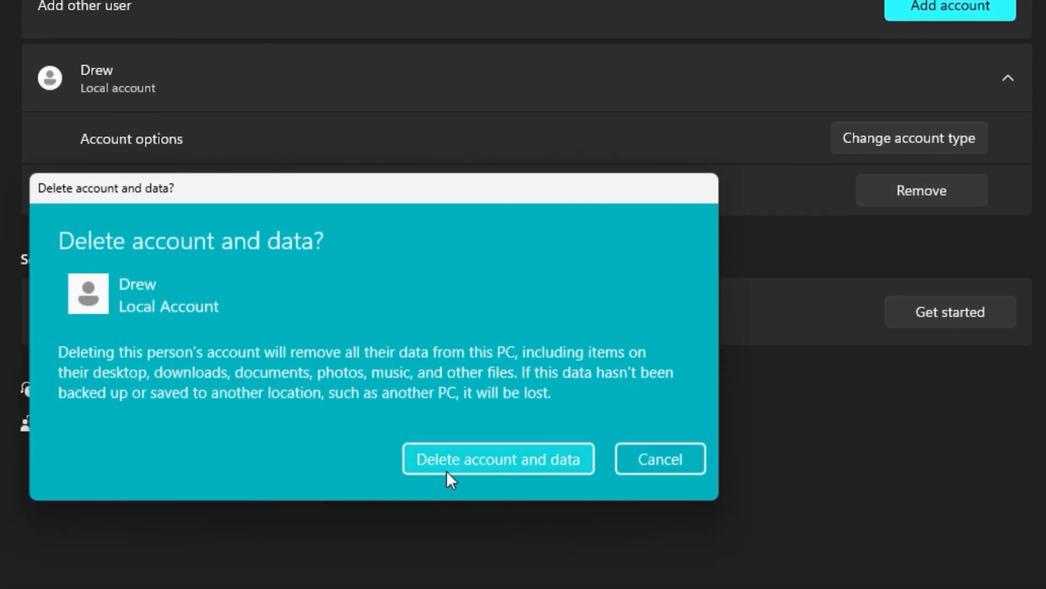
click(497, 459)
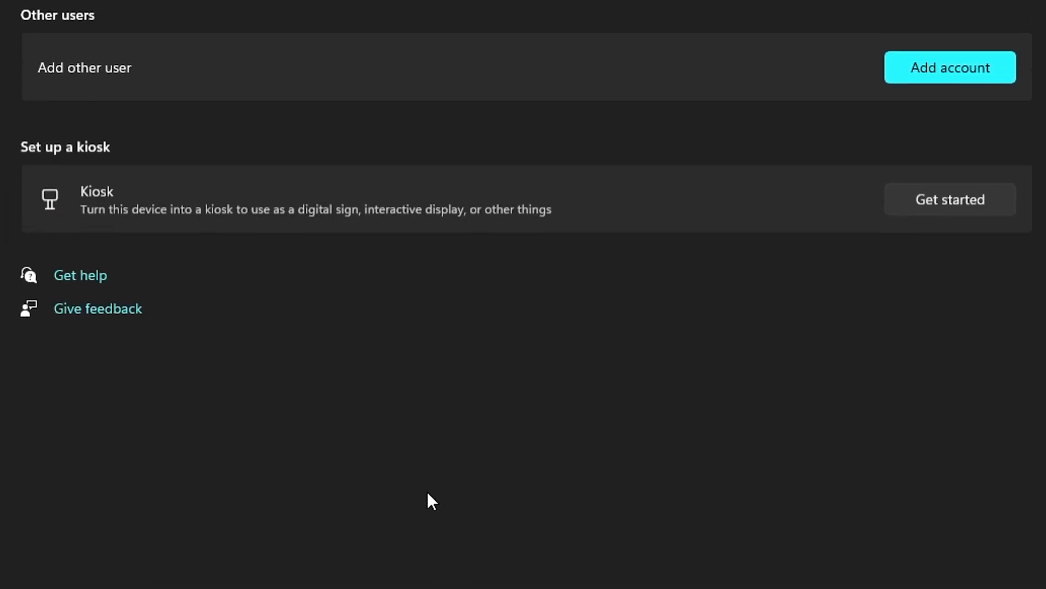
scroll(up, 3)
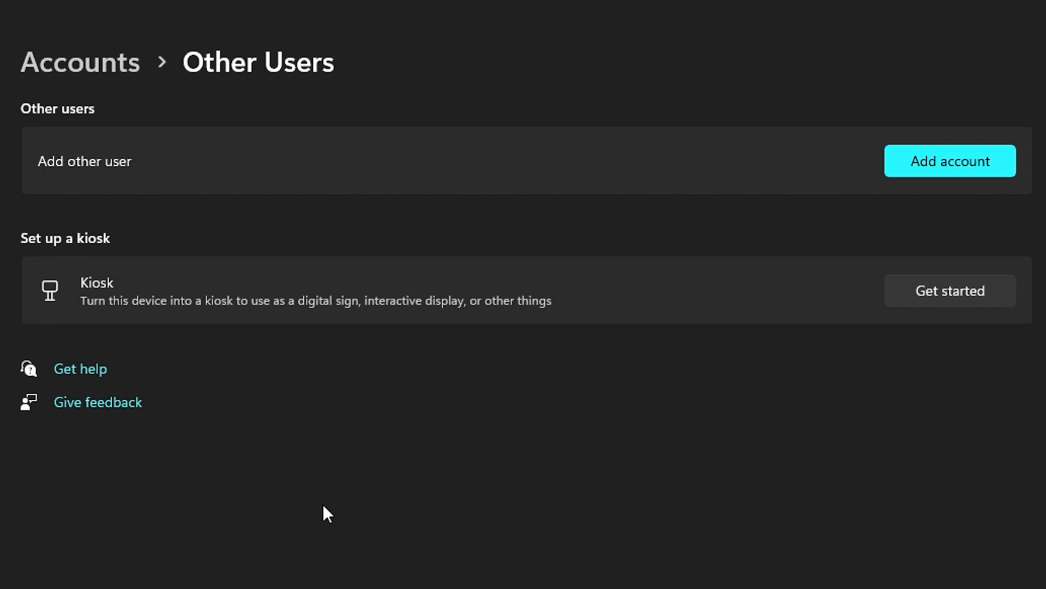